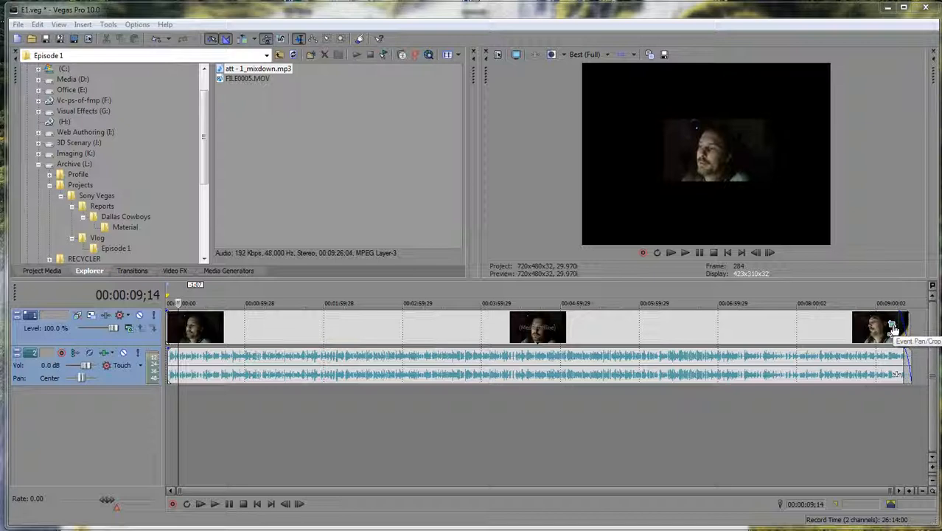
Step: Bring up the Event Pan/Crop window for the timeline video clip
click(893, 327)
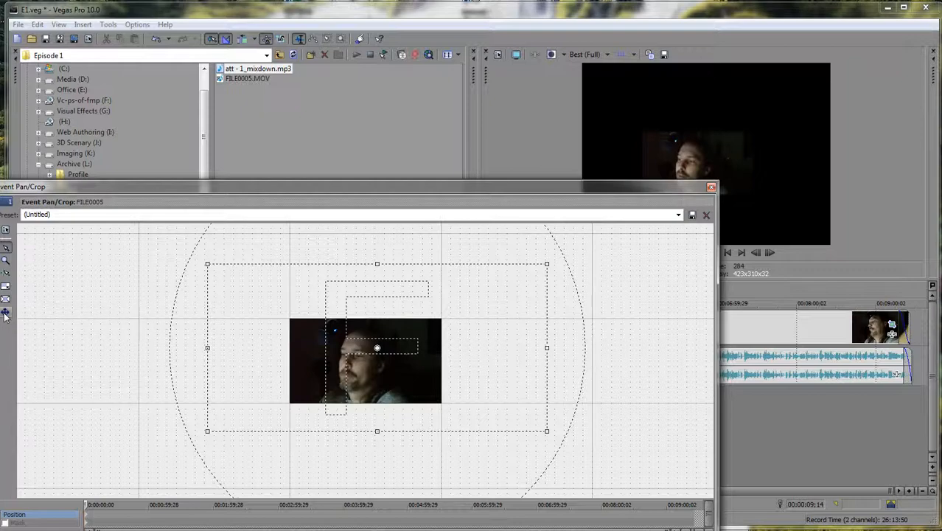
mouse_move(5, 313)
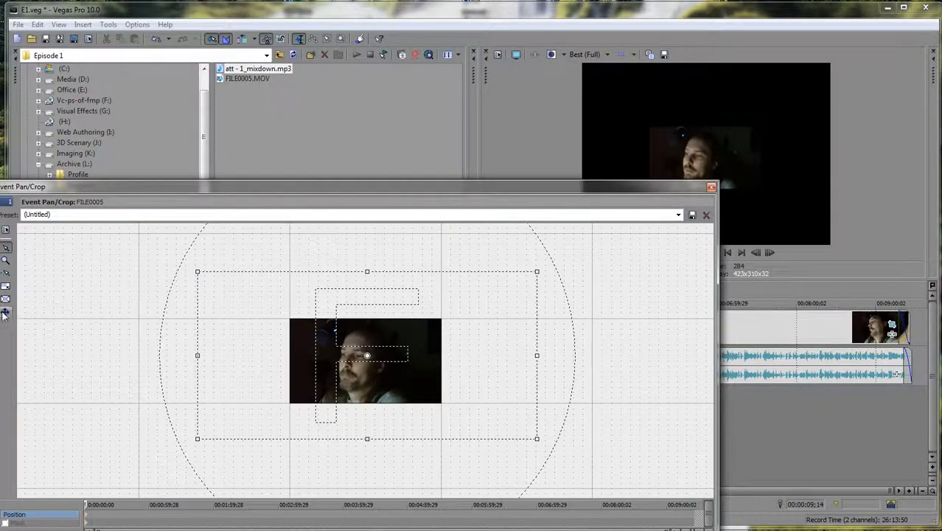
mouse_move(6, 313)
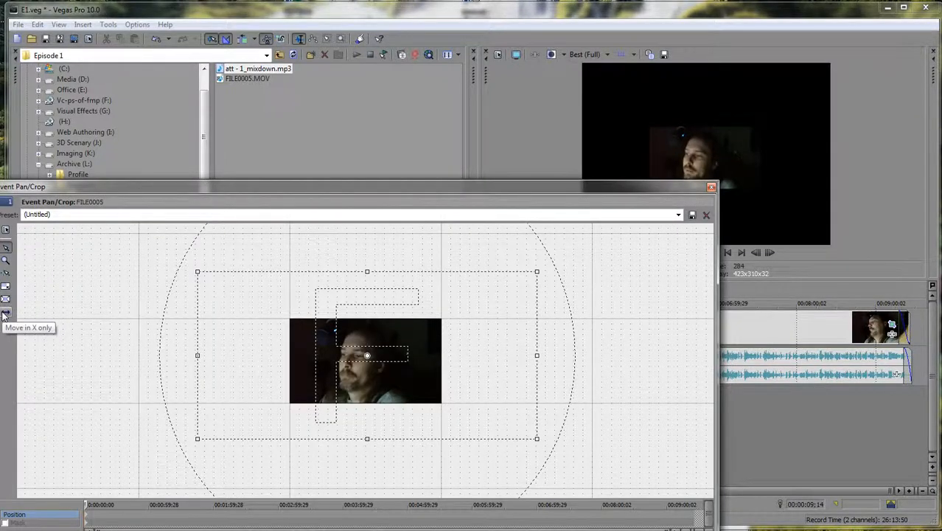
Step: With Move in X only locked, drag the crop frame horizontally to reframe the shot
drag(366, 355, 471, 355)
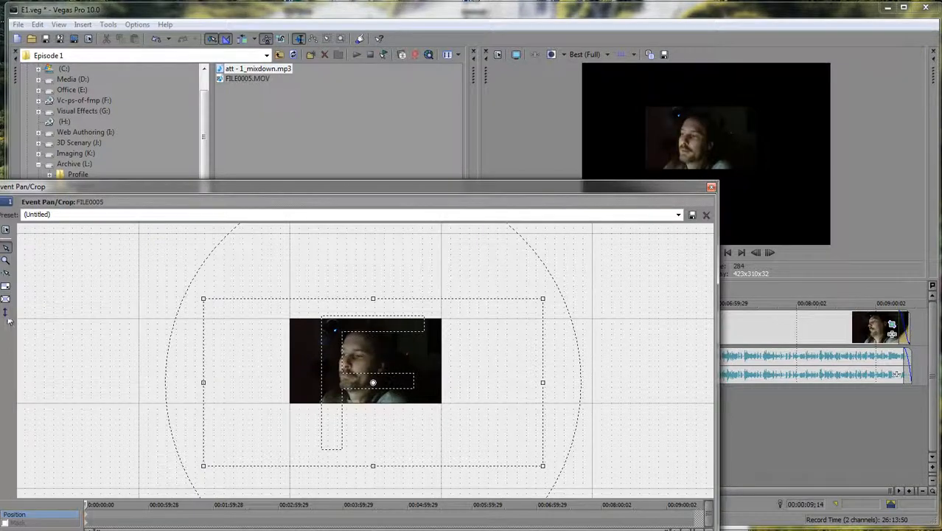
drag(372, 383, 401, 371)
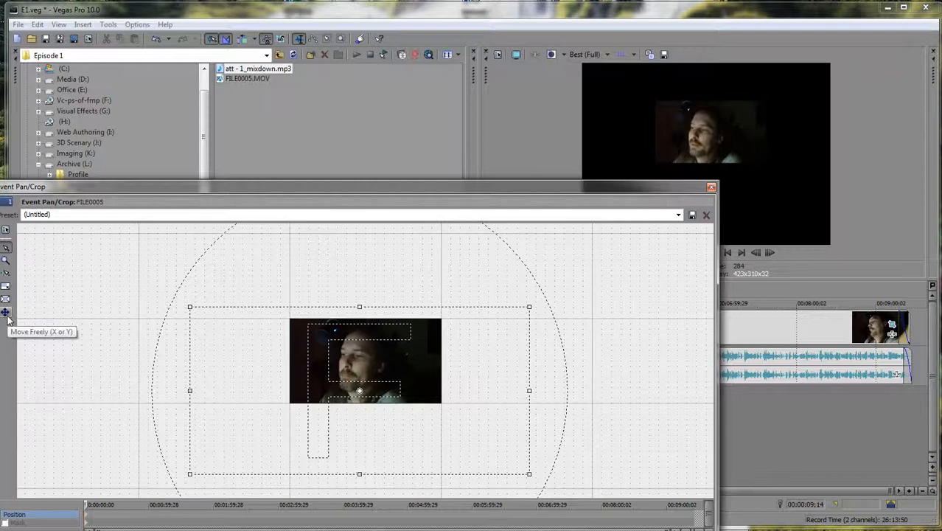
mouse_move(6, 317)
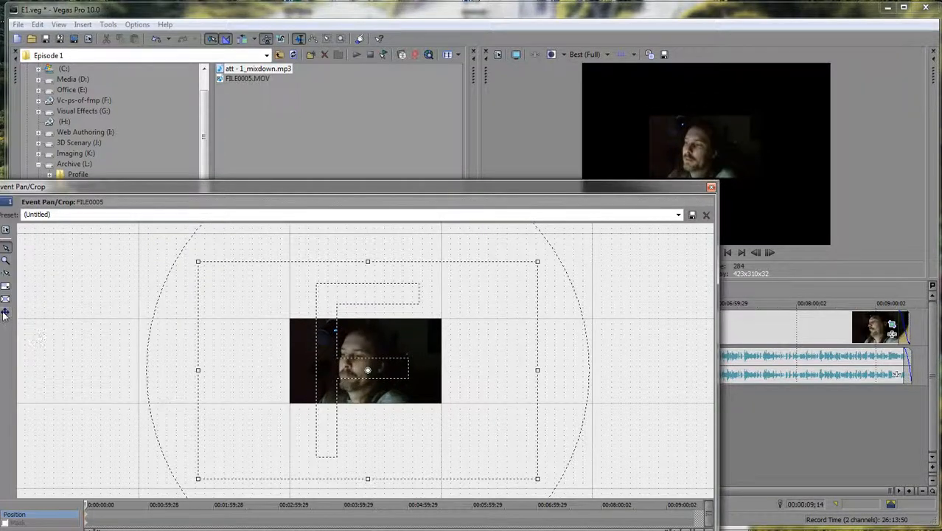
mouse_move(6, 312)
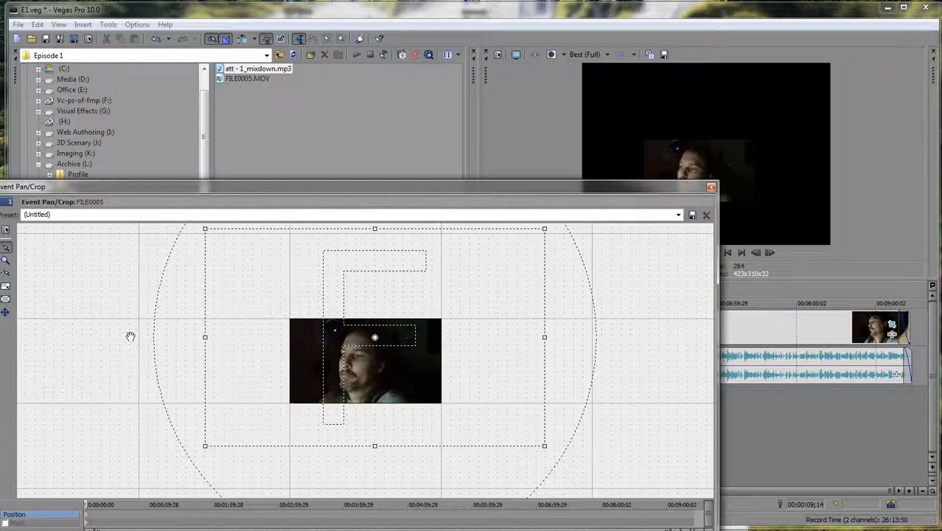
mouse_move(6, 313)
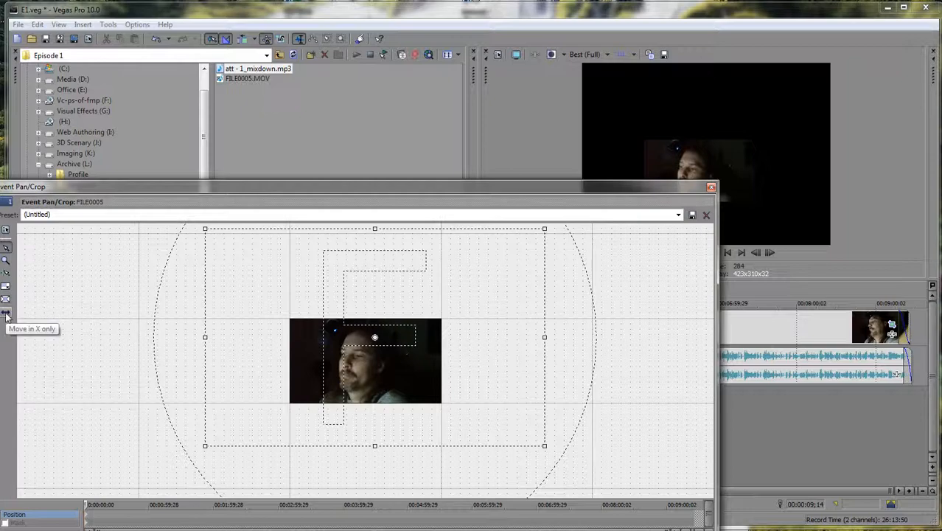
mouse_move(431, 363)
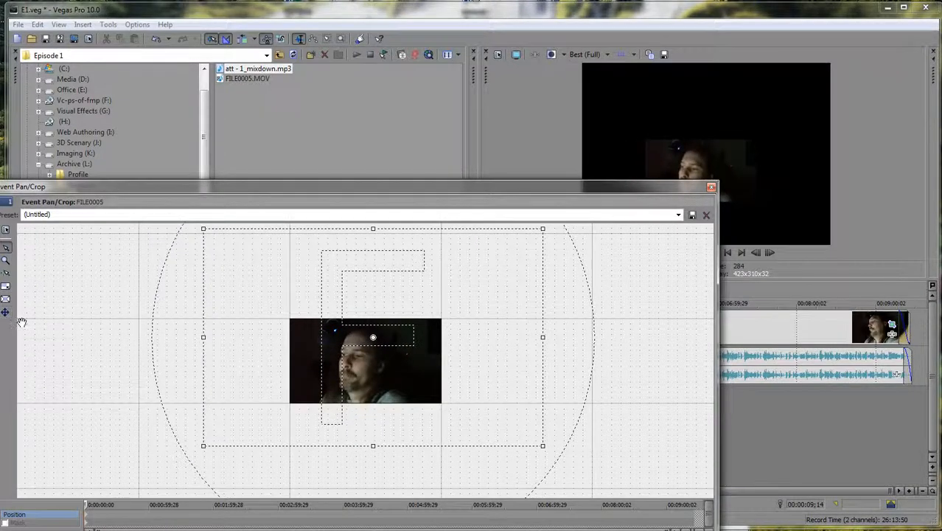
mouse_move(6, 312)
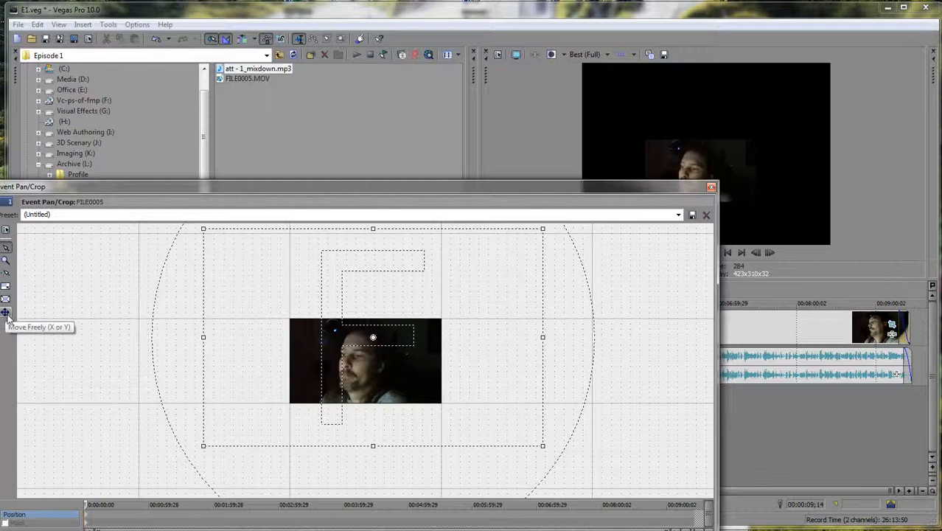
mouse_move(22, 316)
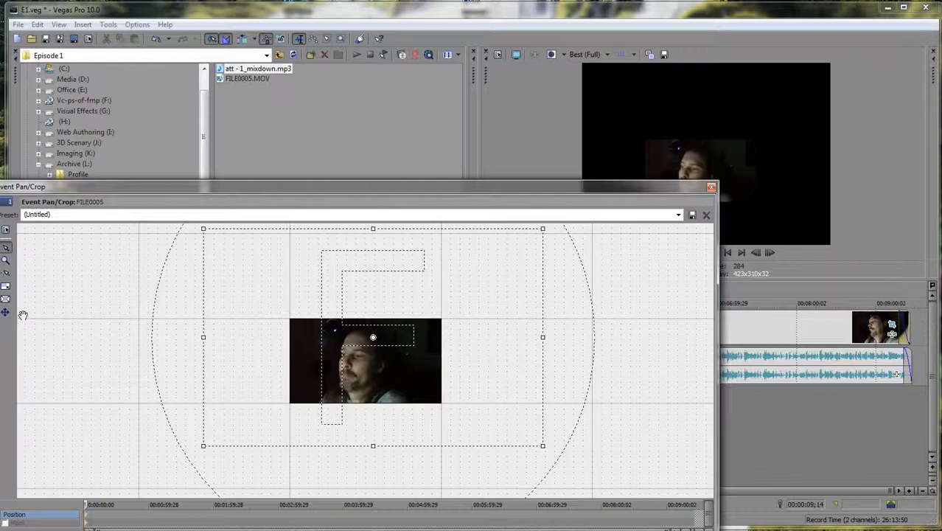
mouse_move(401, 355)
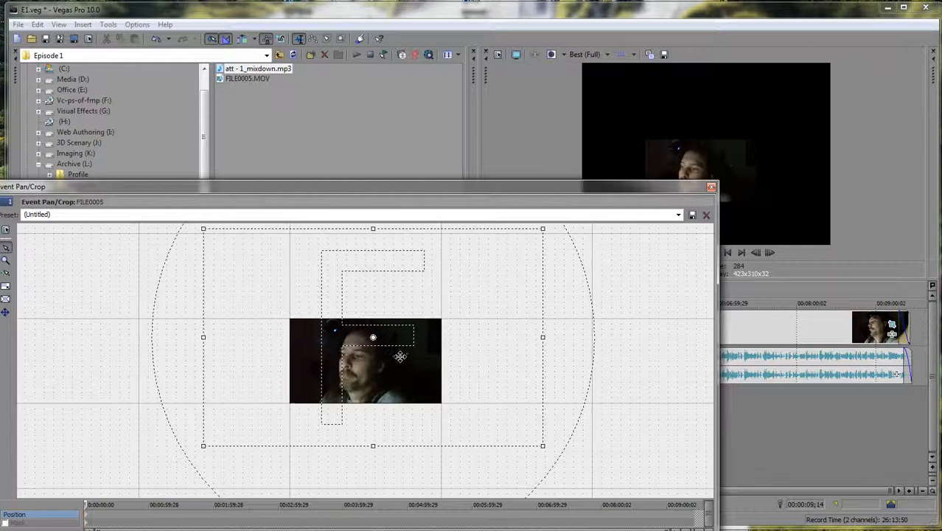
Step: With Move Freely (X or Y) active, drag the crop frame to a new position over the clip
drag(371, 336, 355, 362)
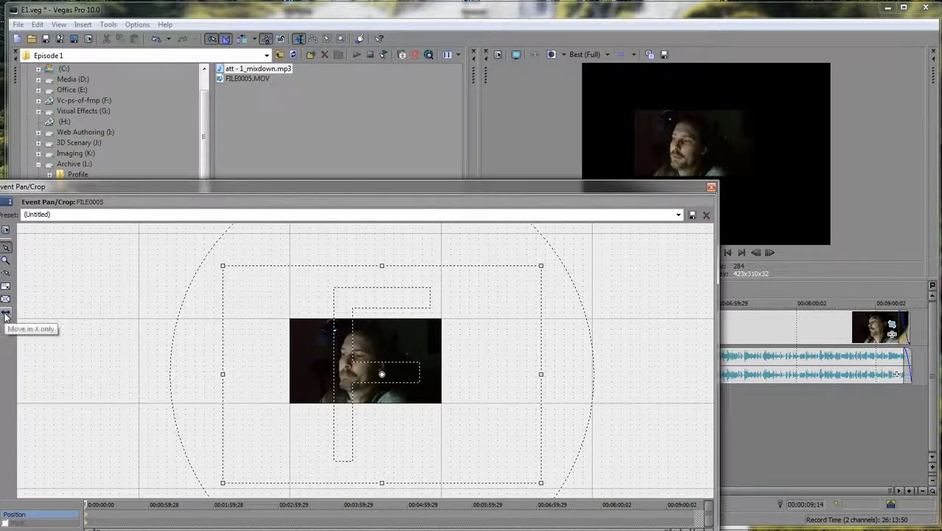
mouse_move(6, 313)
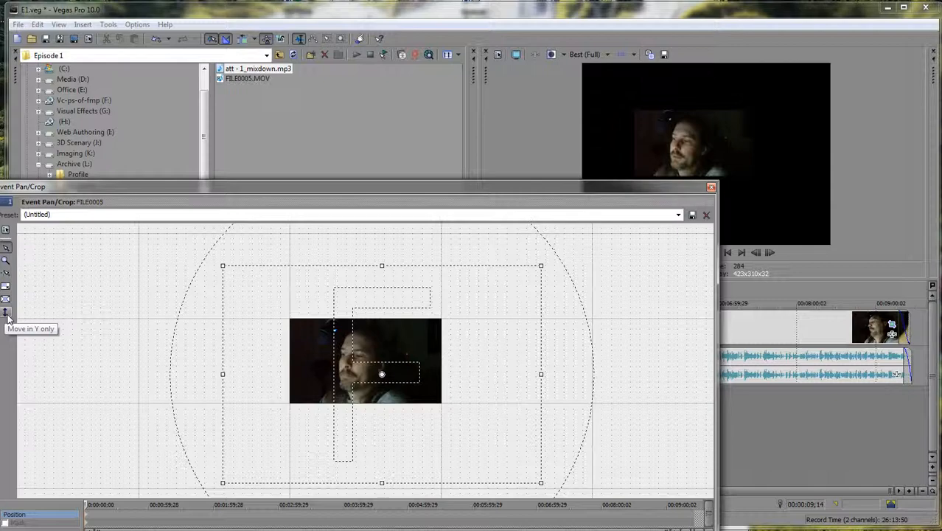